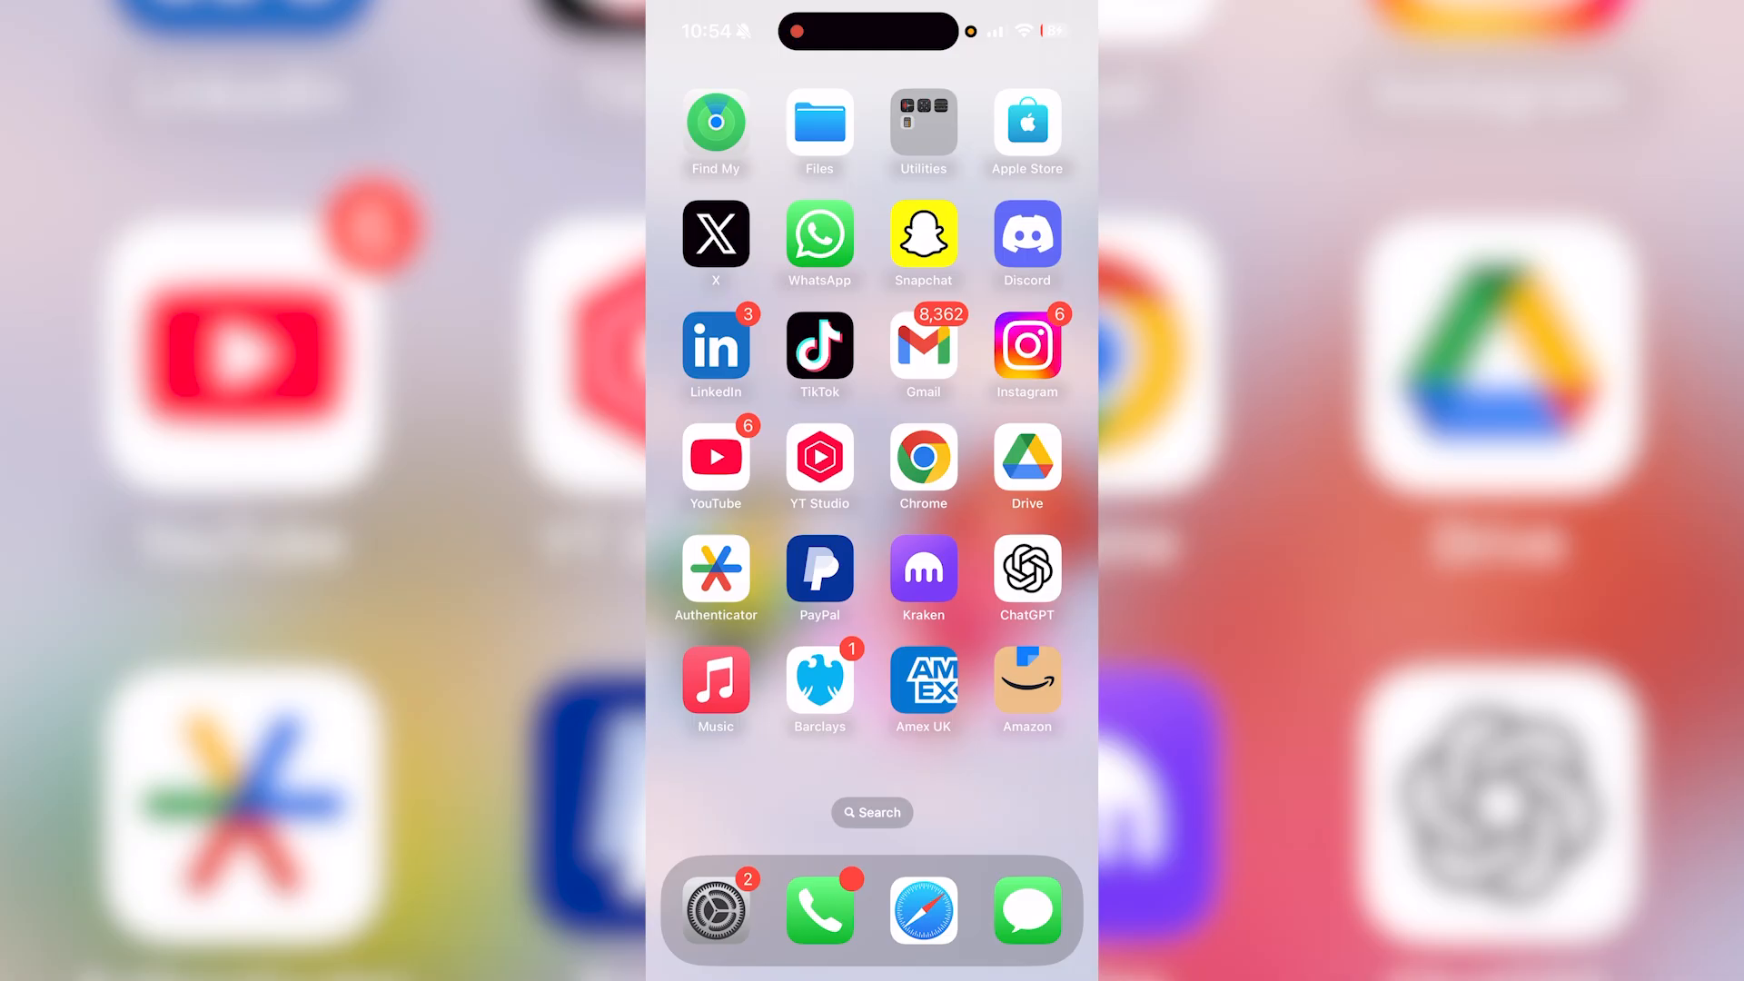
Launch Settings from the Home Screen dock.
left_click(715, 674)
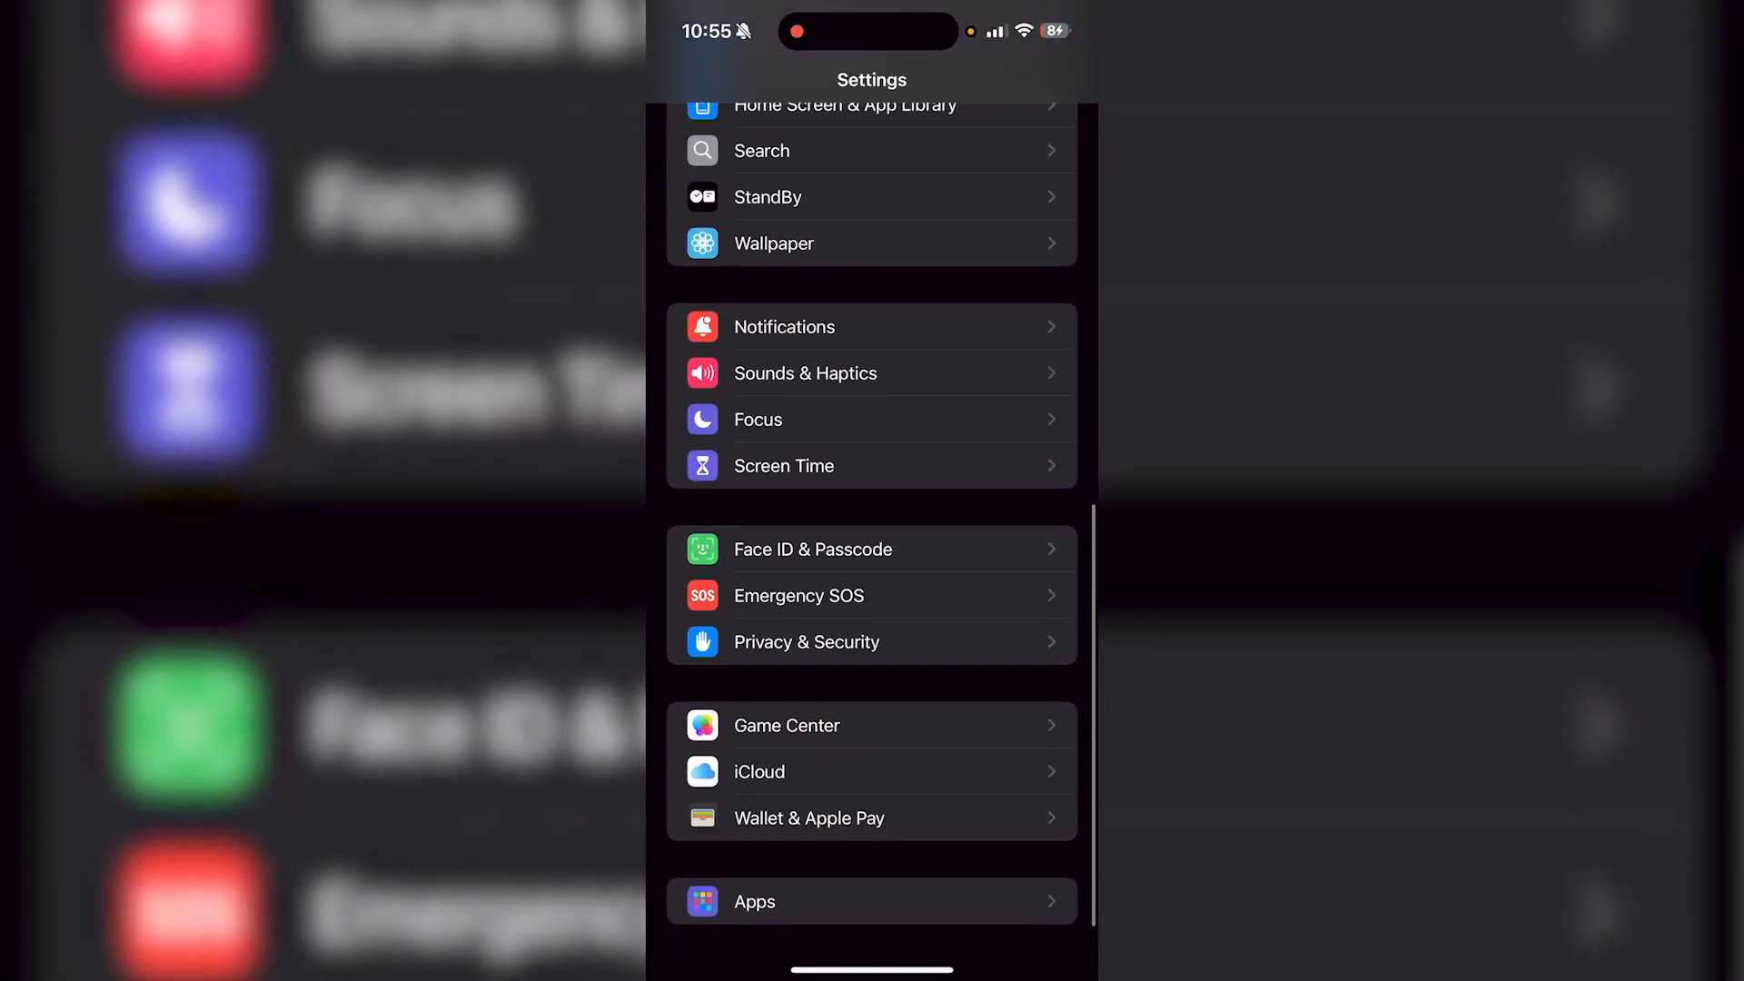
Find 'Music' in the Apps list and go to its settings page.
left_click(755, 901)
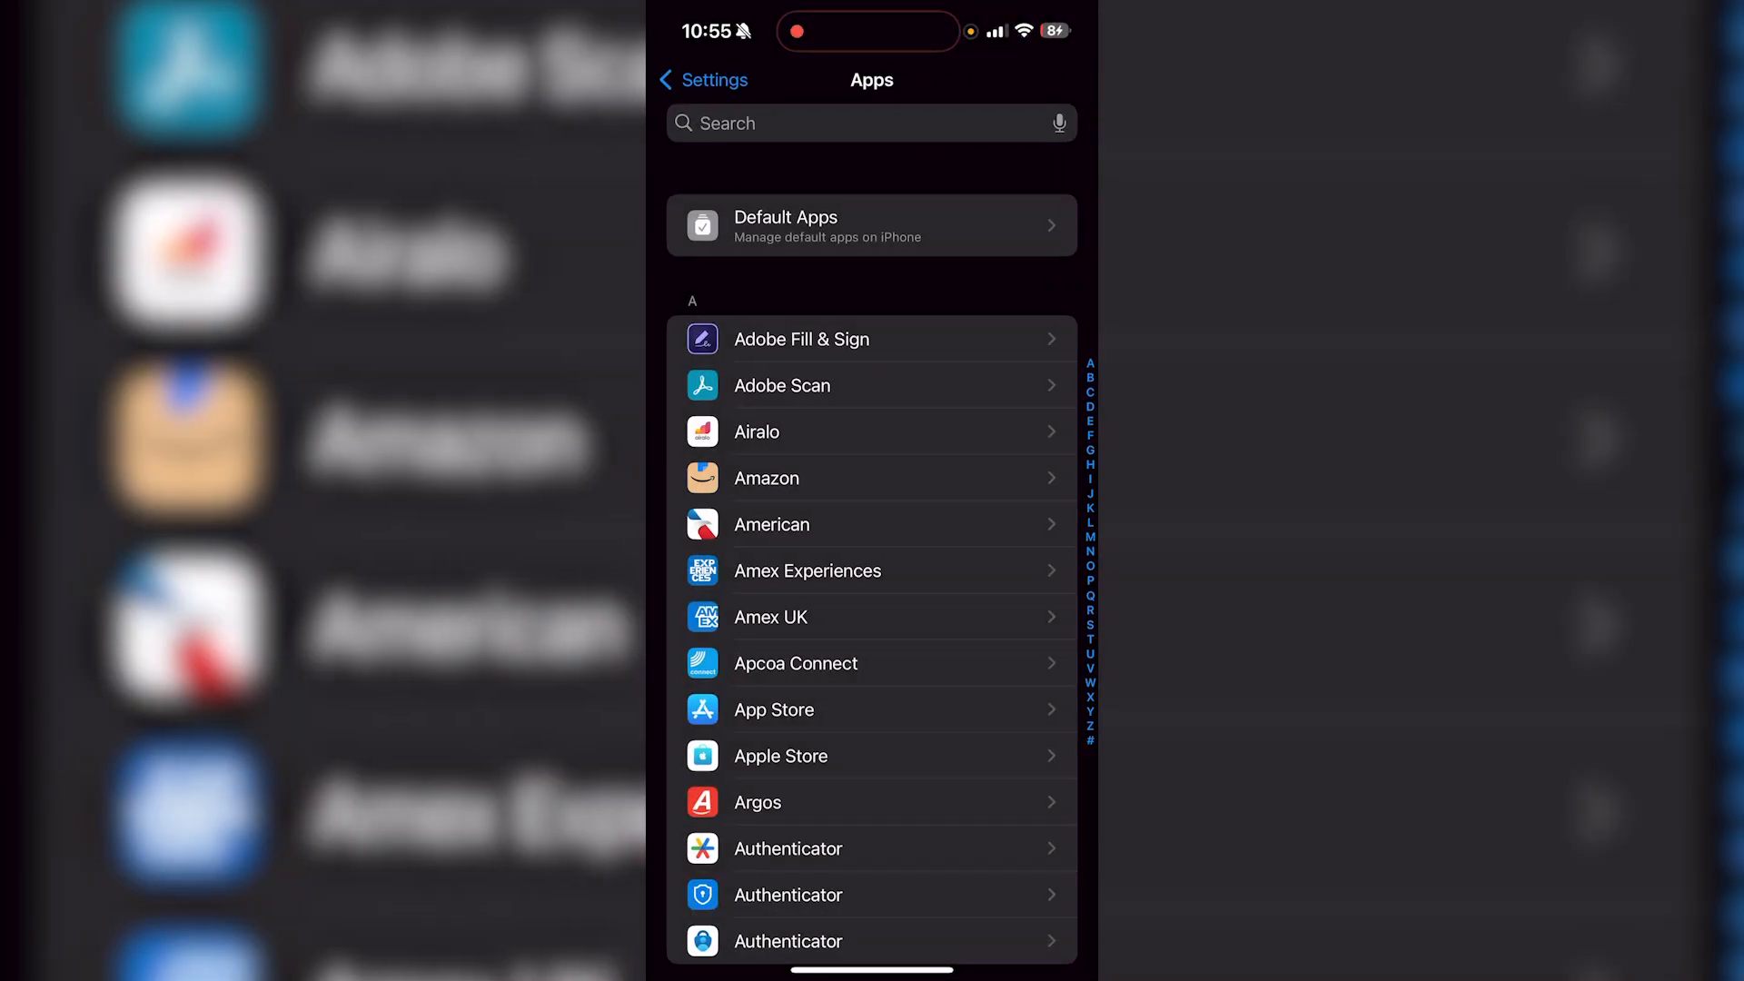
type("Music")
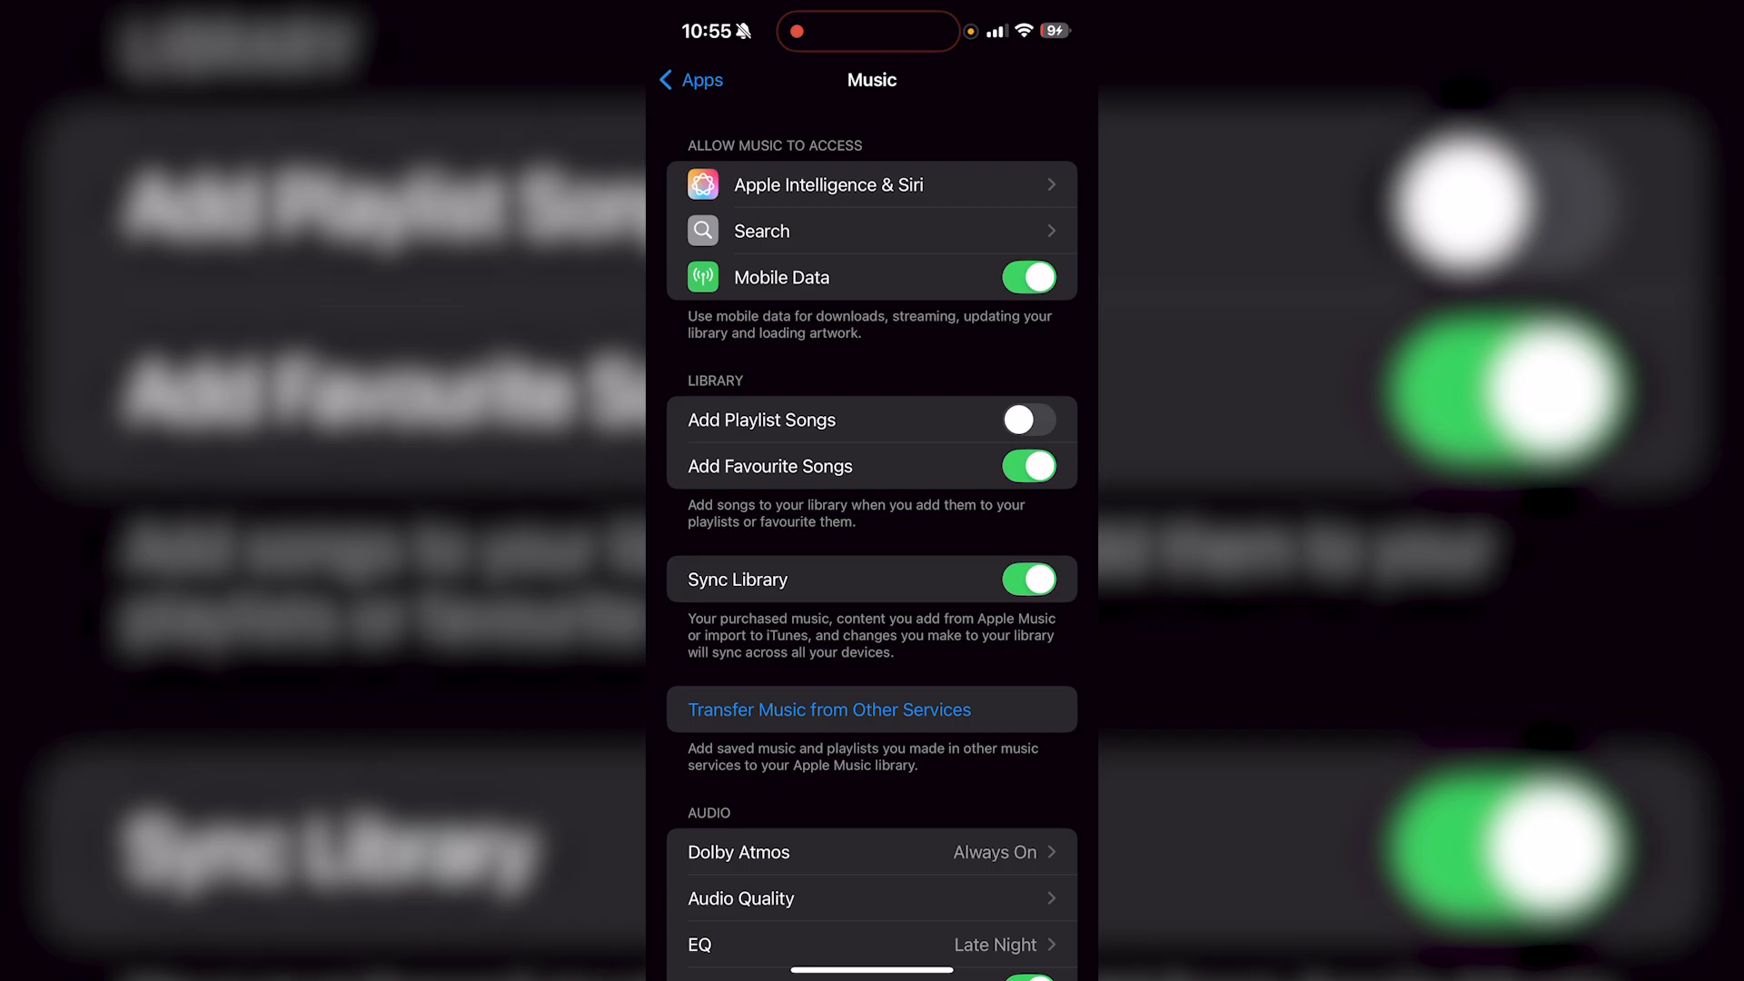
Review Audio Quality: Lossless on, Hi-Res Lossless for mobile data, Wi-Fi and downloads.
scroll("down", 3)
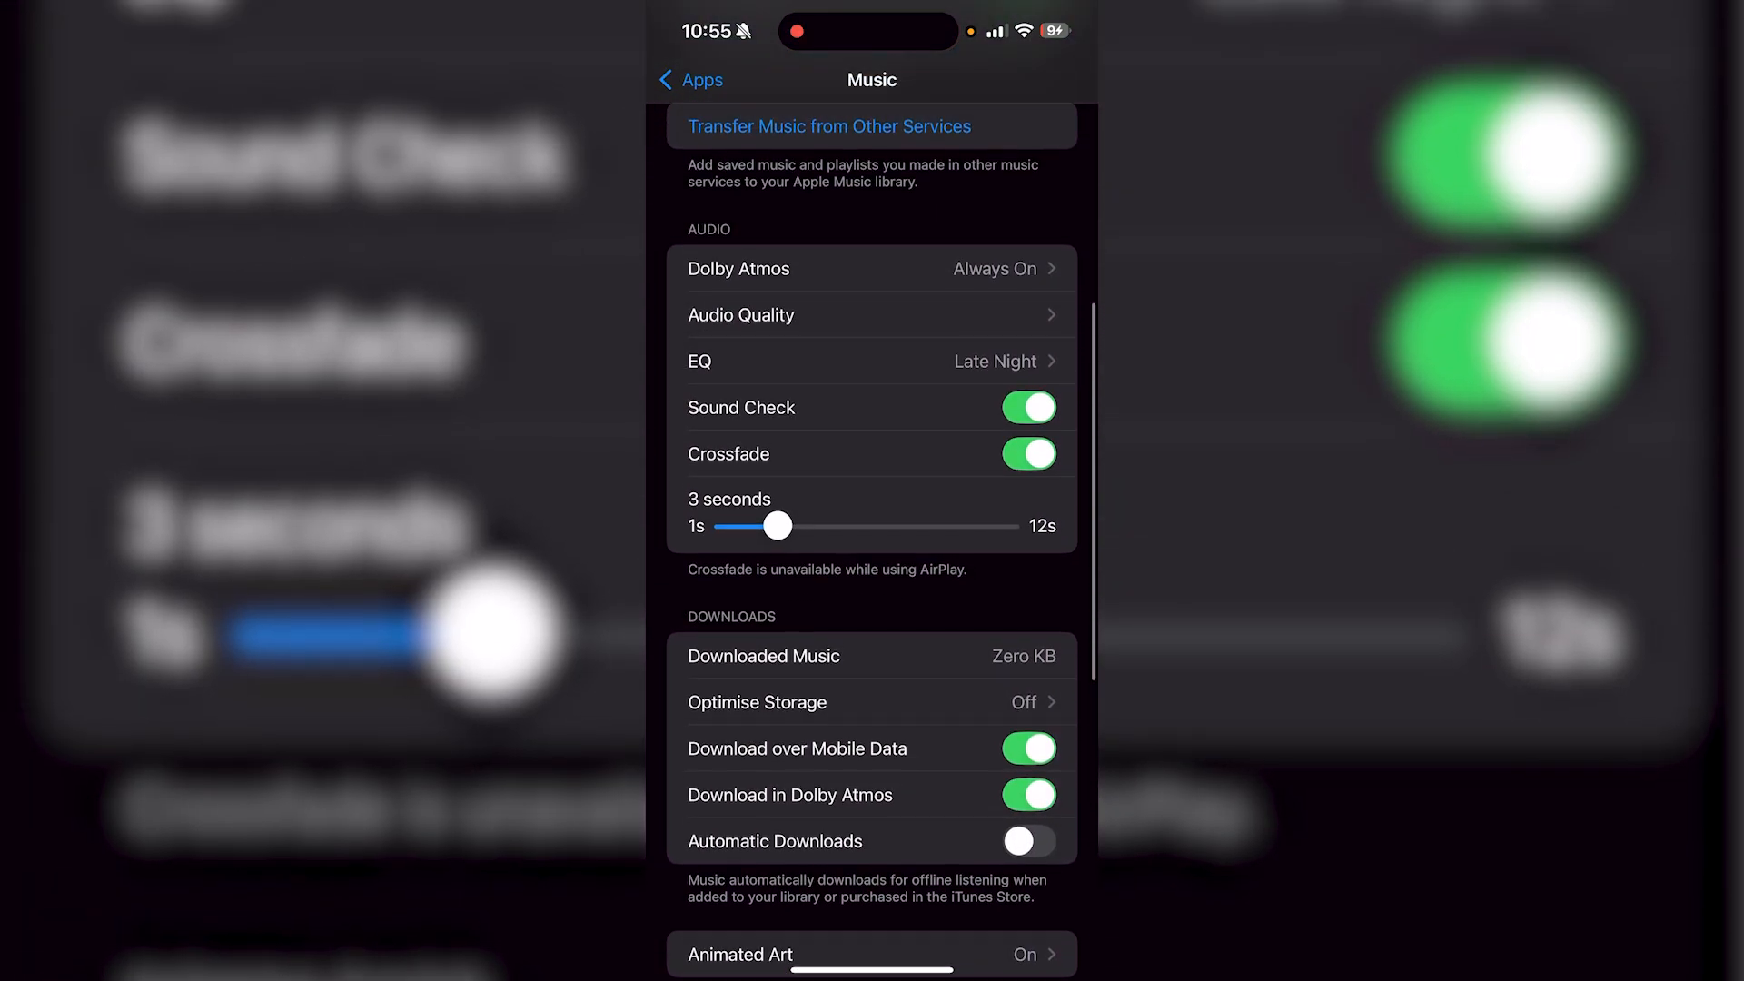
left_click(741, 316)
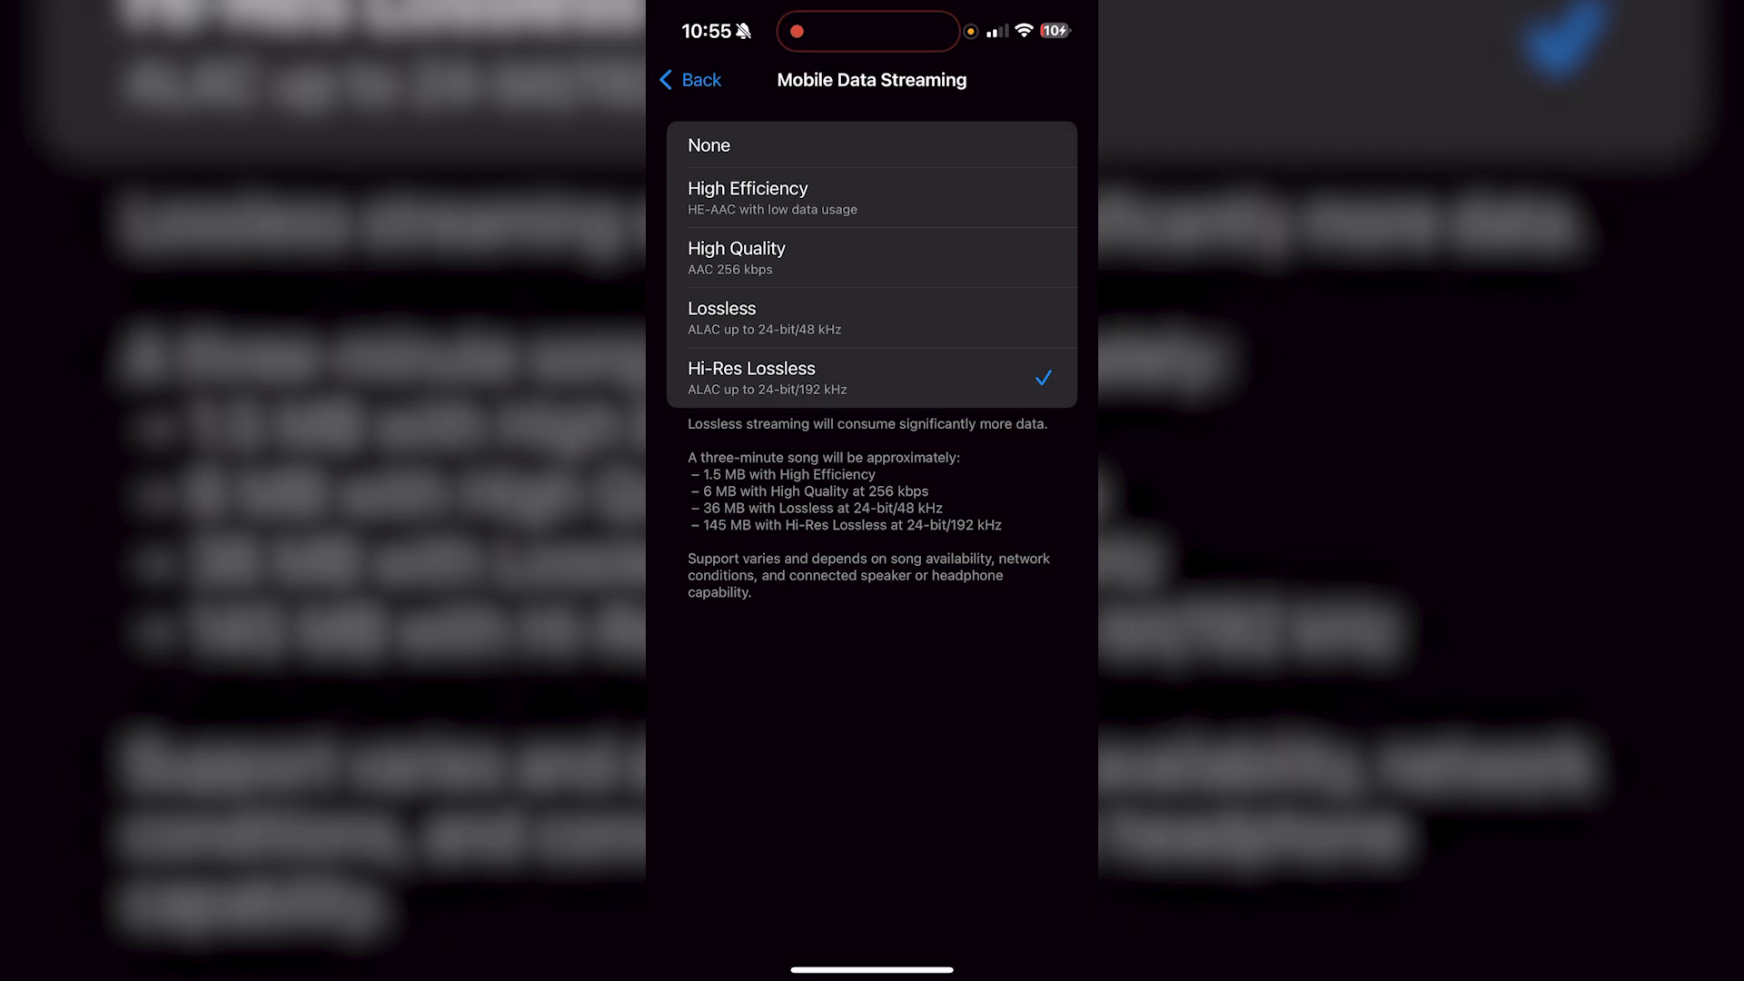
left_click(701, 80)
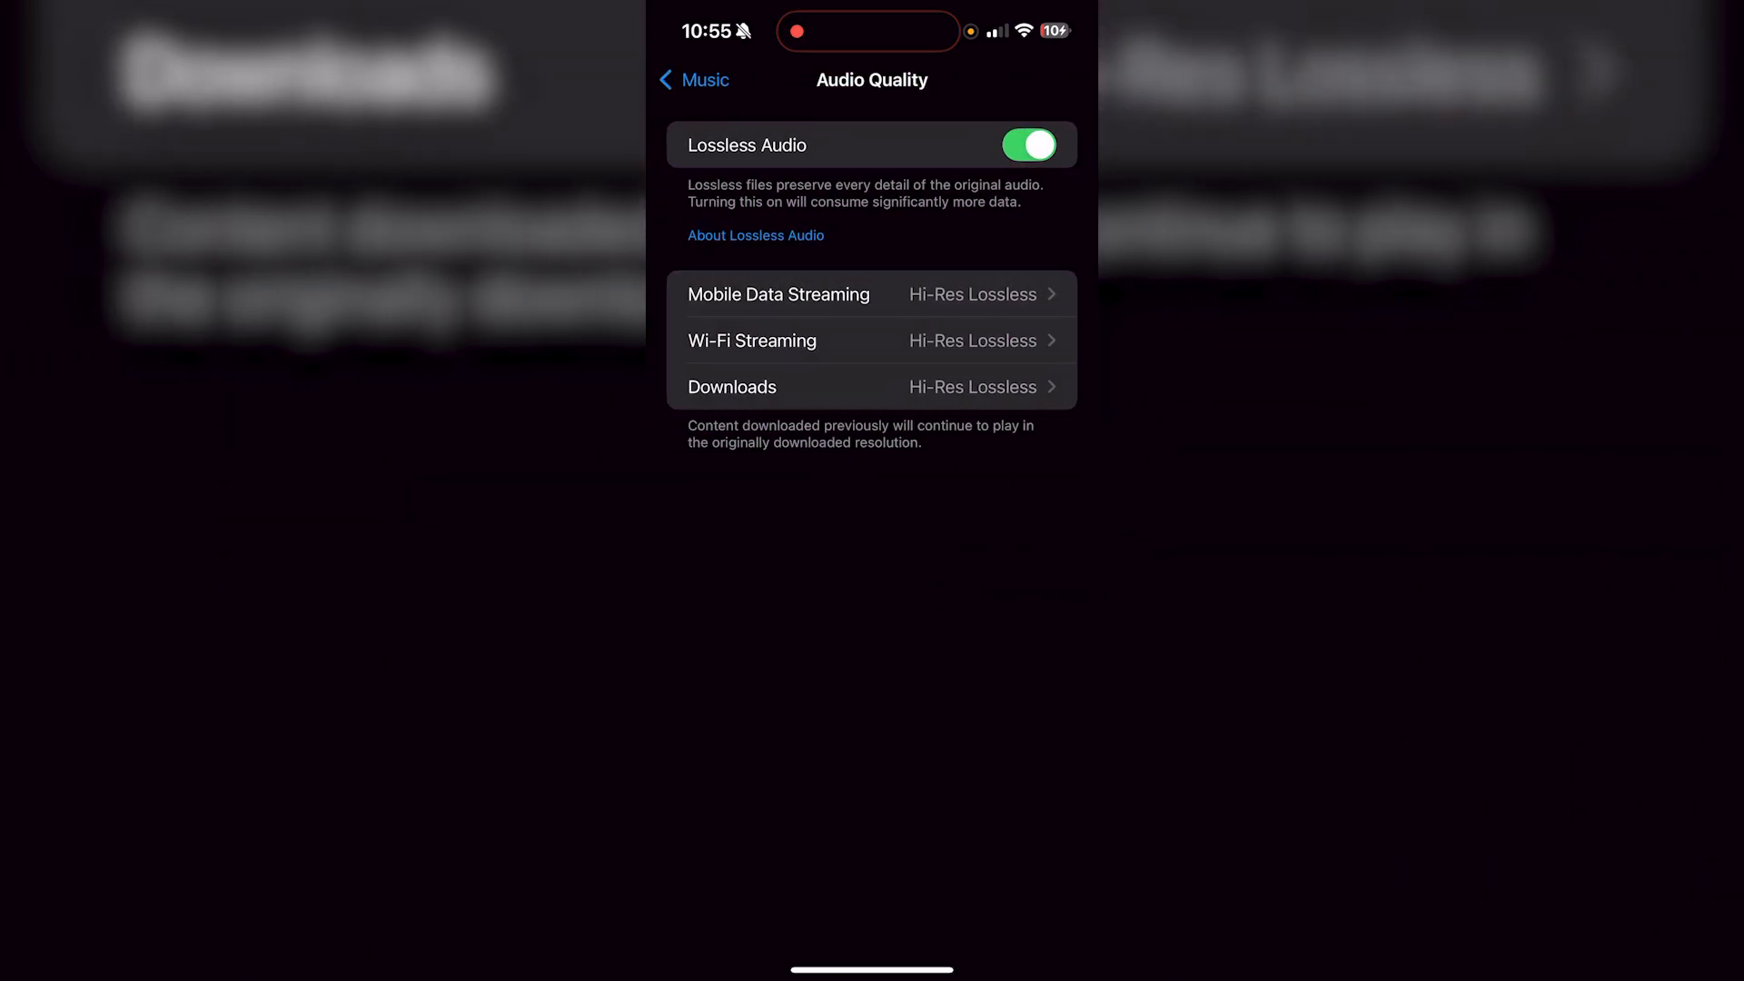
Check the EQ preset list, confirming Late Night is the selected preset.
left_click(731, 386)
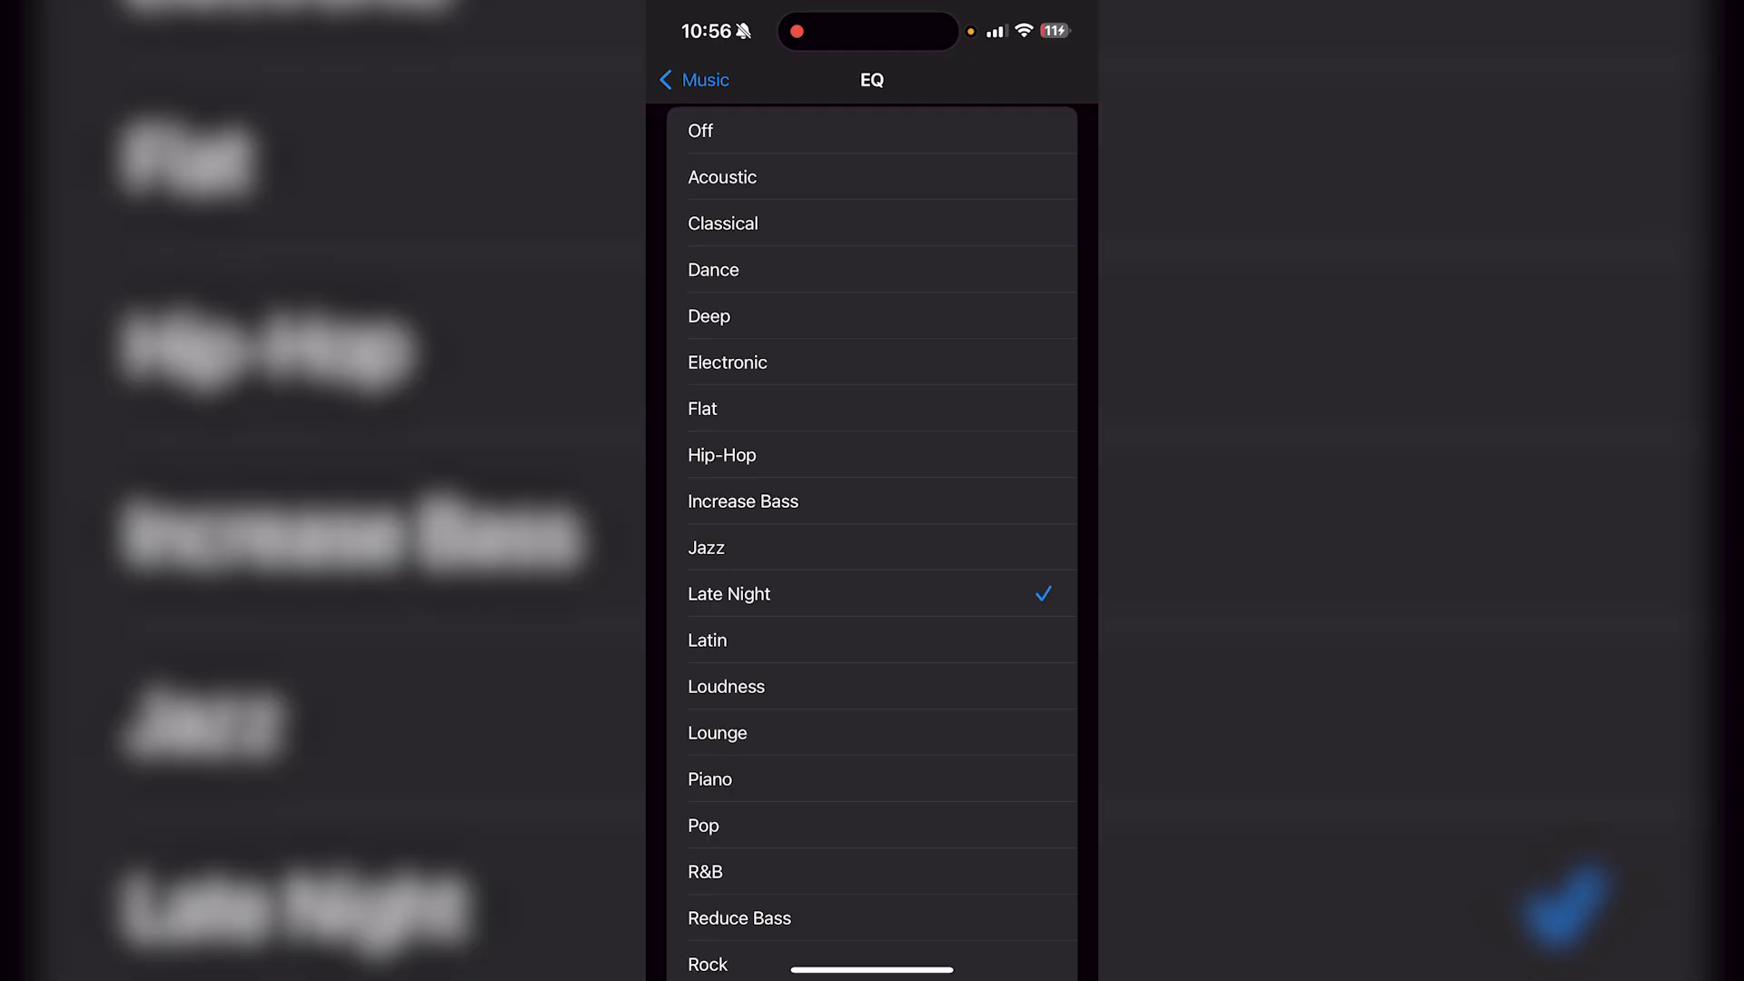
scroll("down", 3)
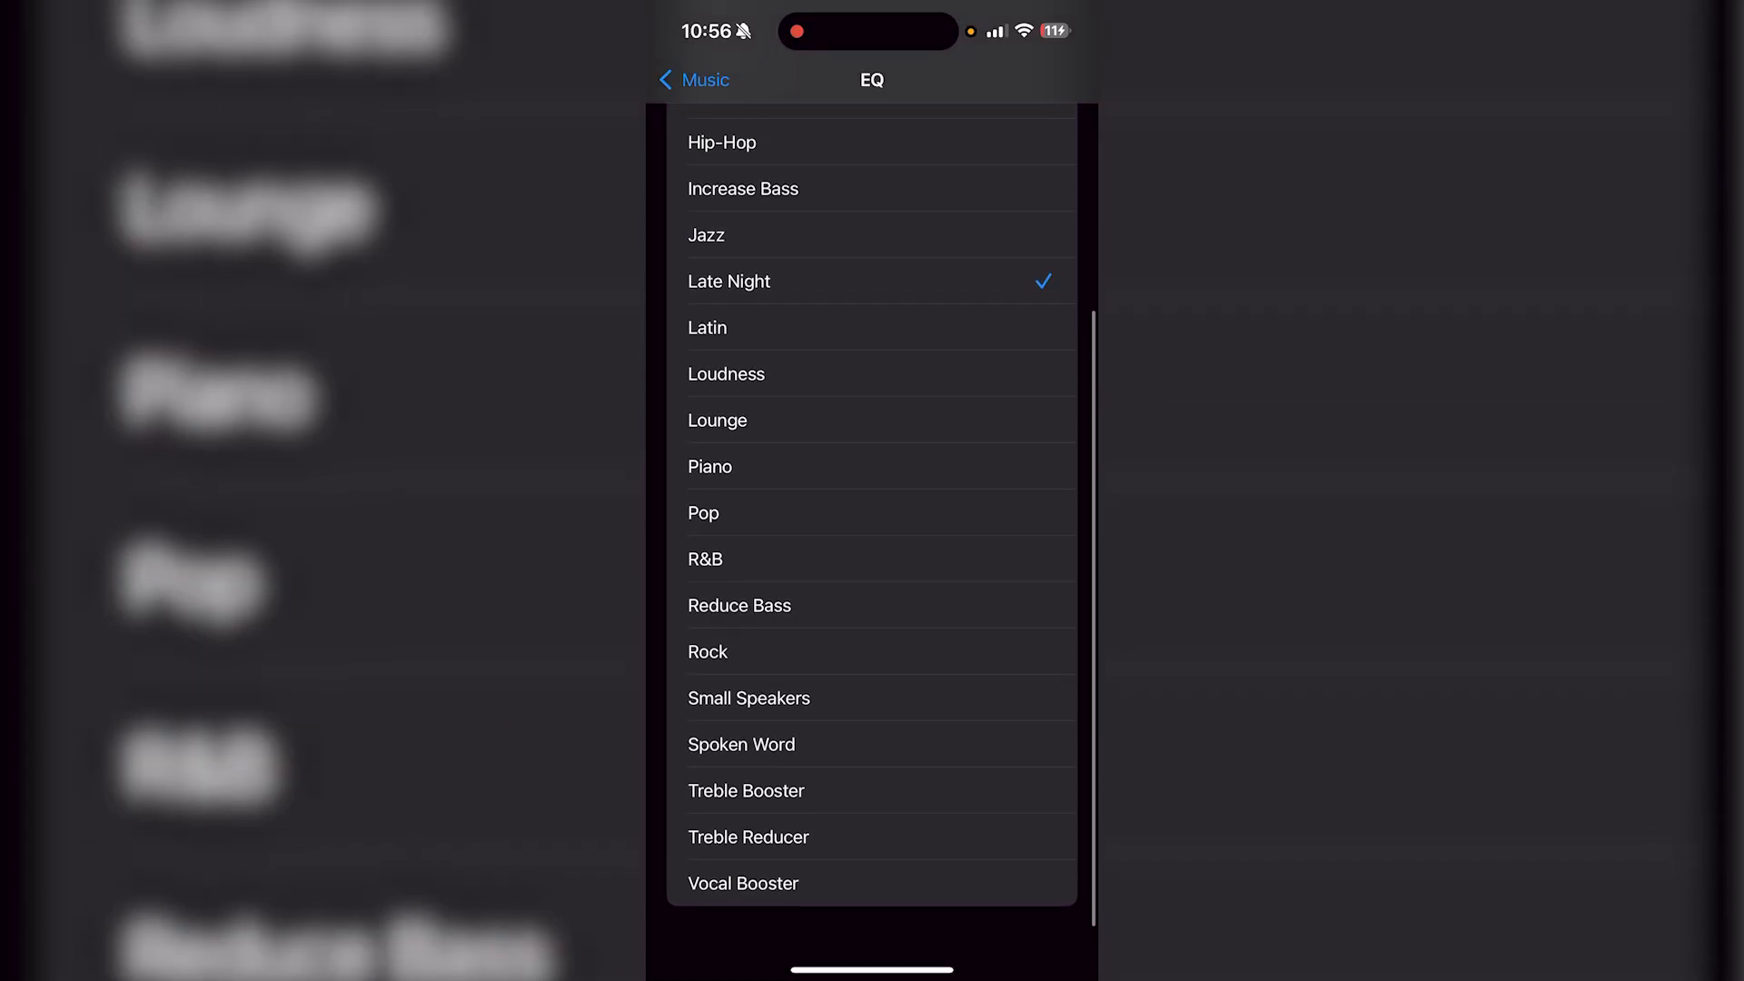
scroll("down", 3)
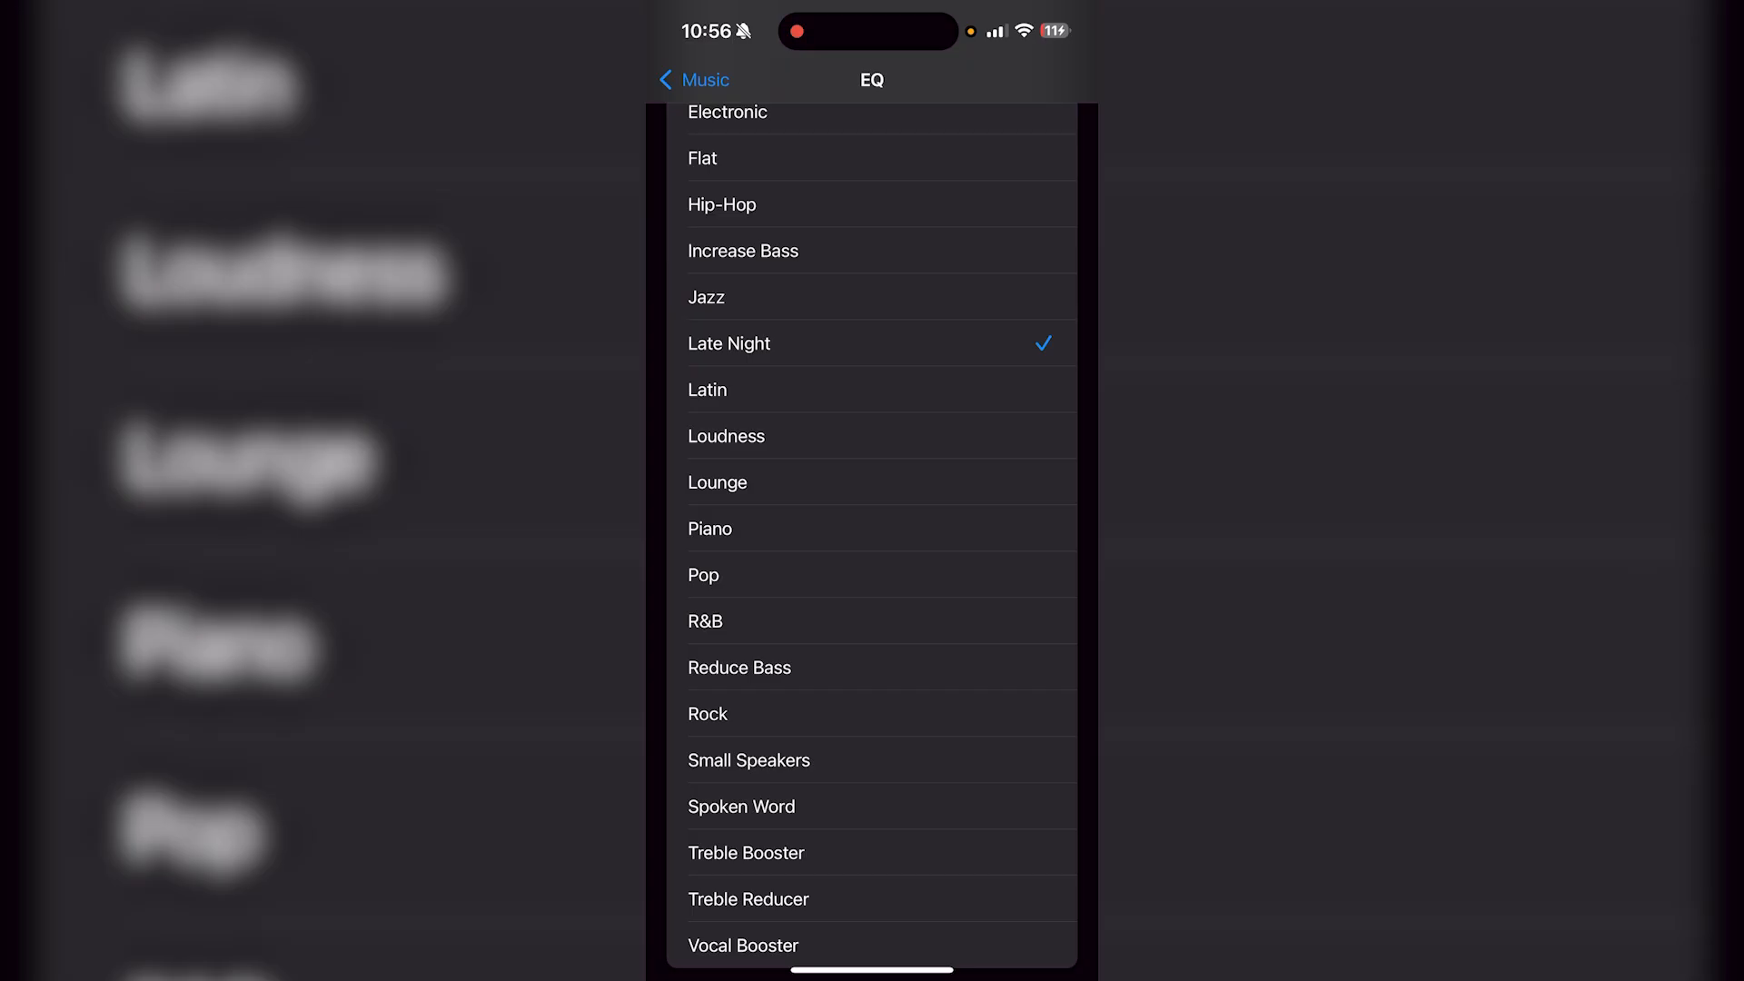
scroll("down", 3)
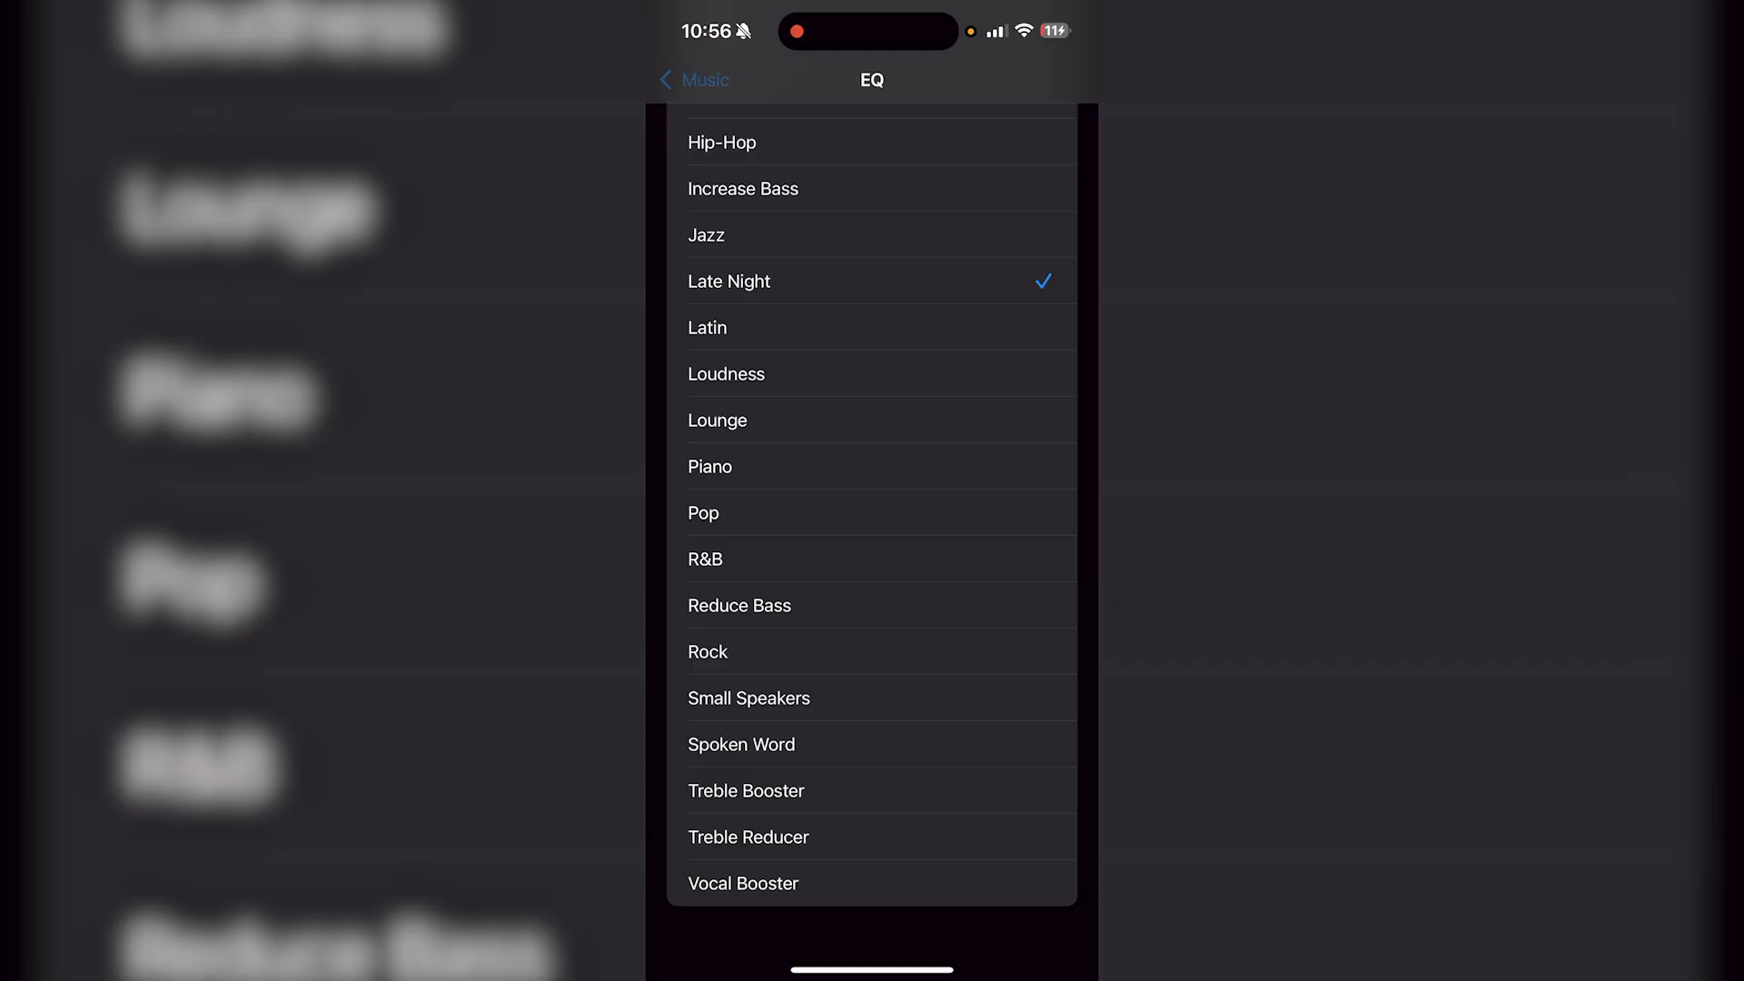
Review the Music page down to Home Sharing: Dolby Atmos Always On, Sound Check and Crossfade on.
left_click(694, 80)
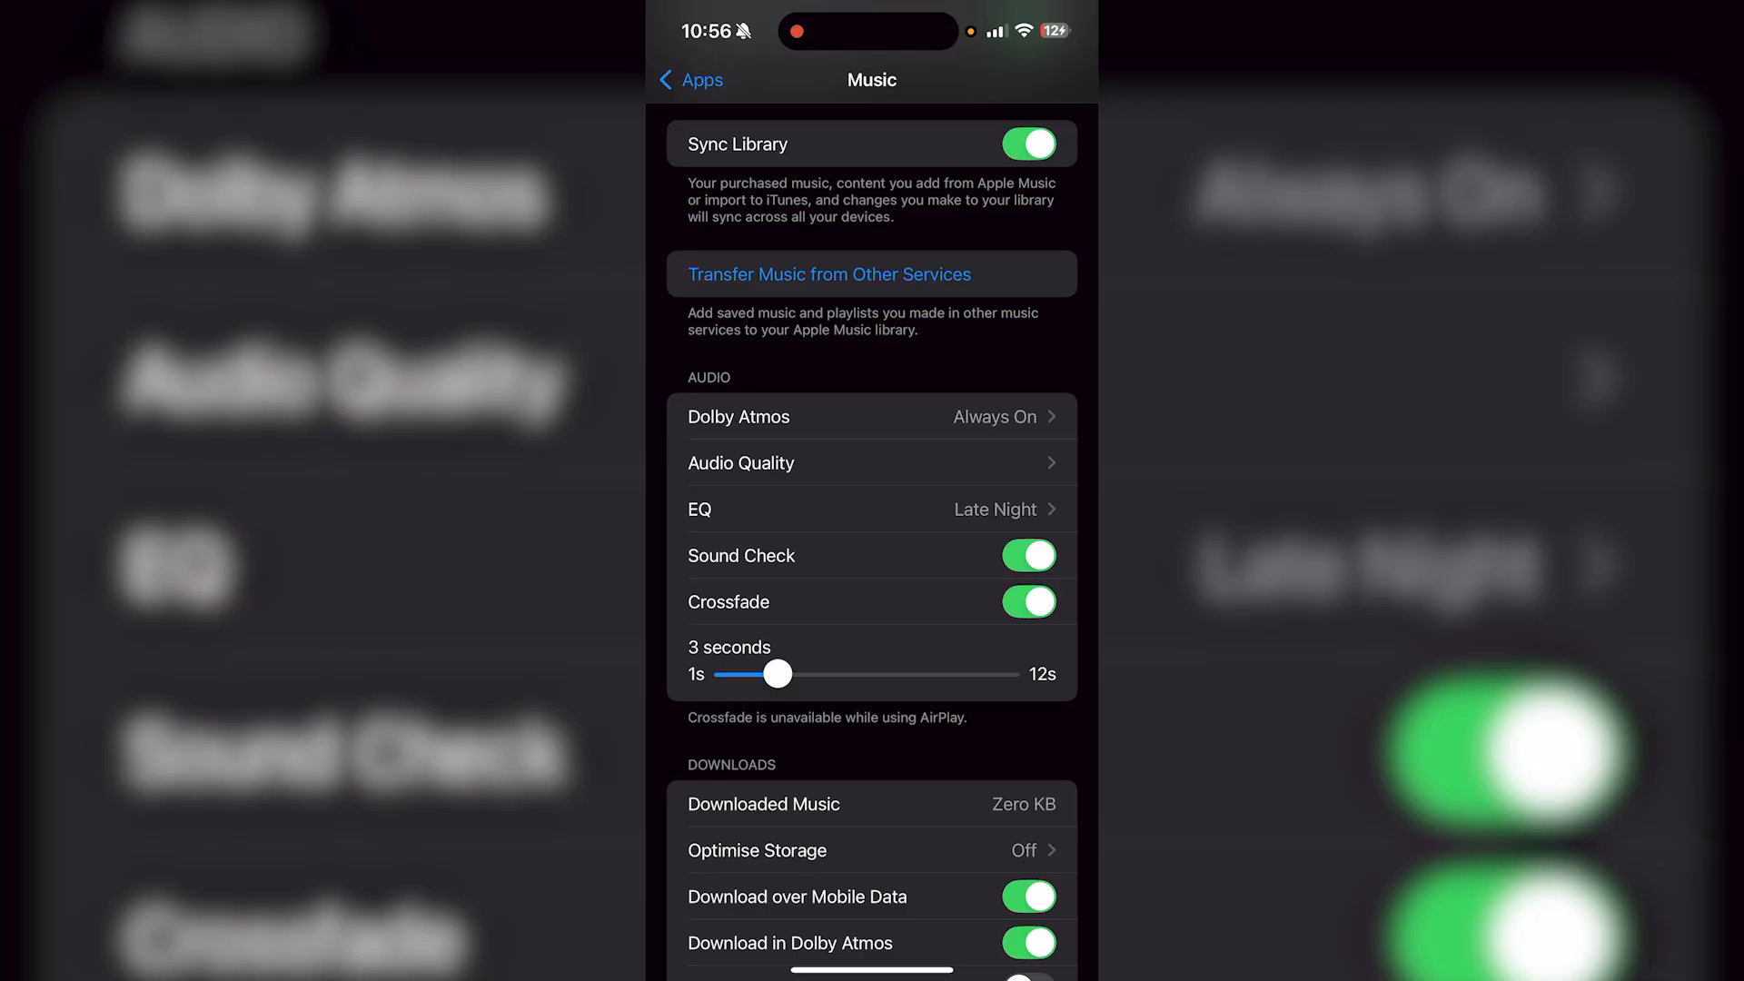
scroll("down", 3)
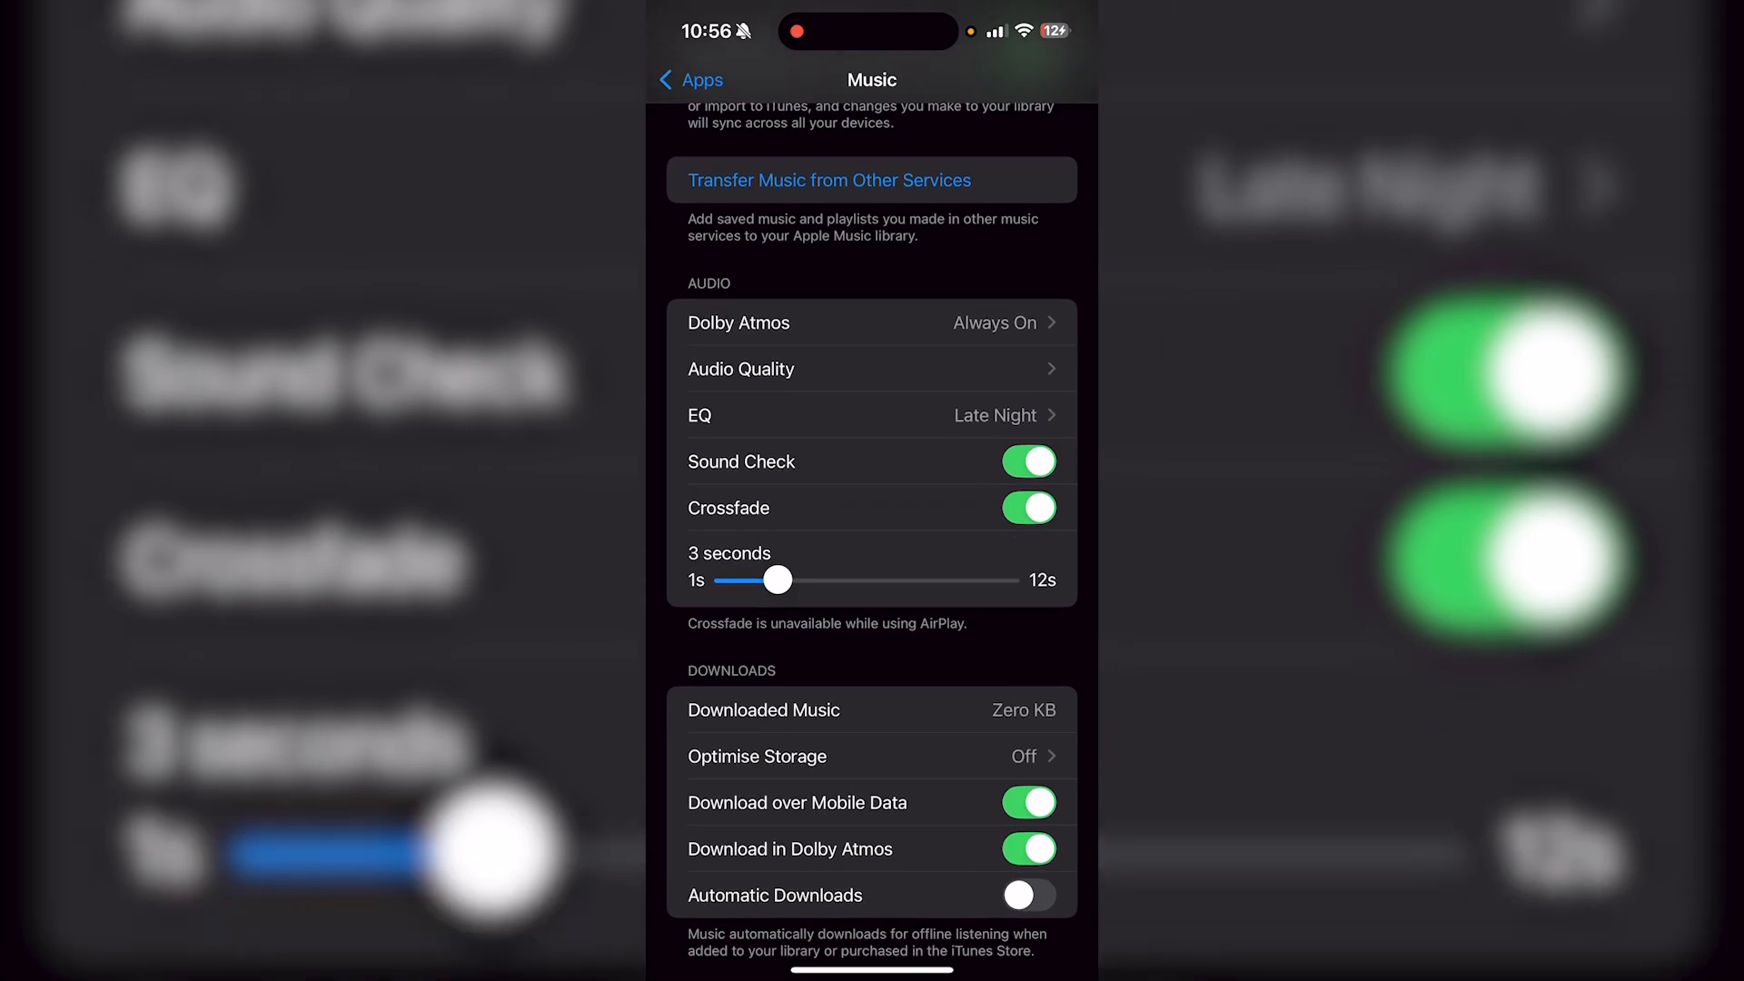
scroll("down", 3)
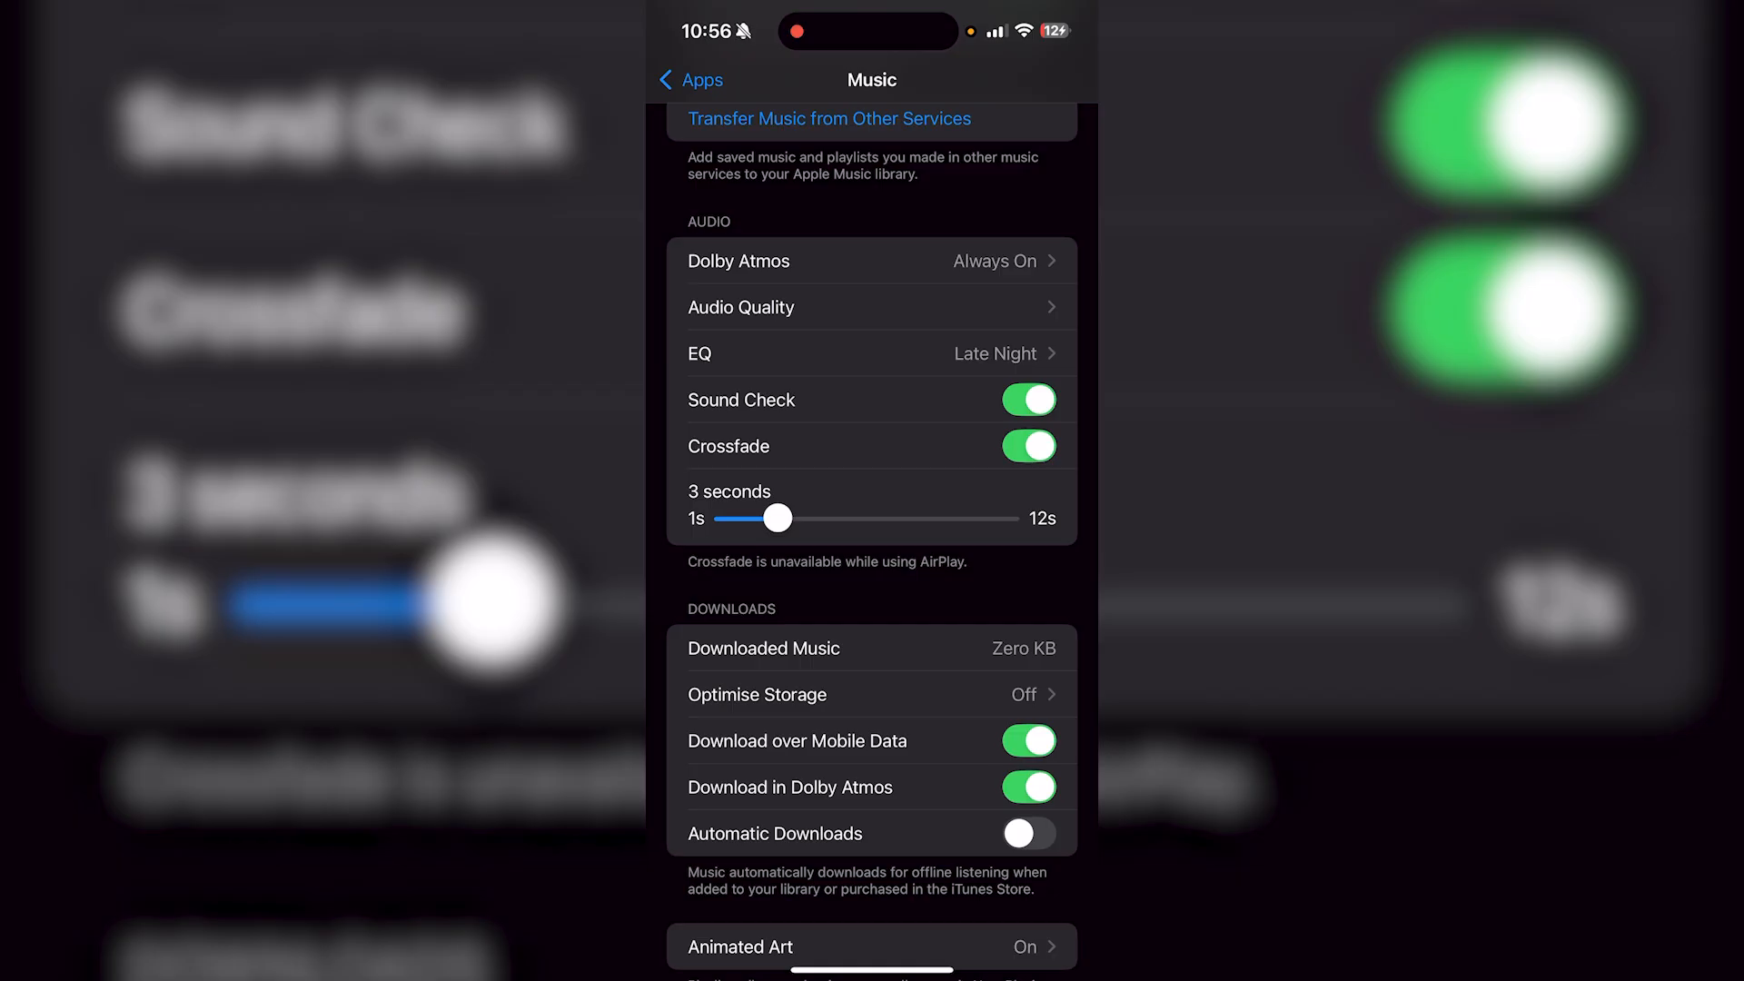
scroll("down", 3)
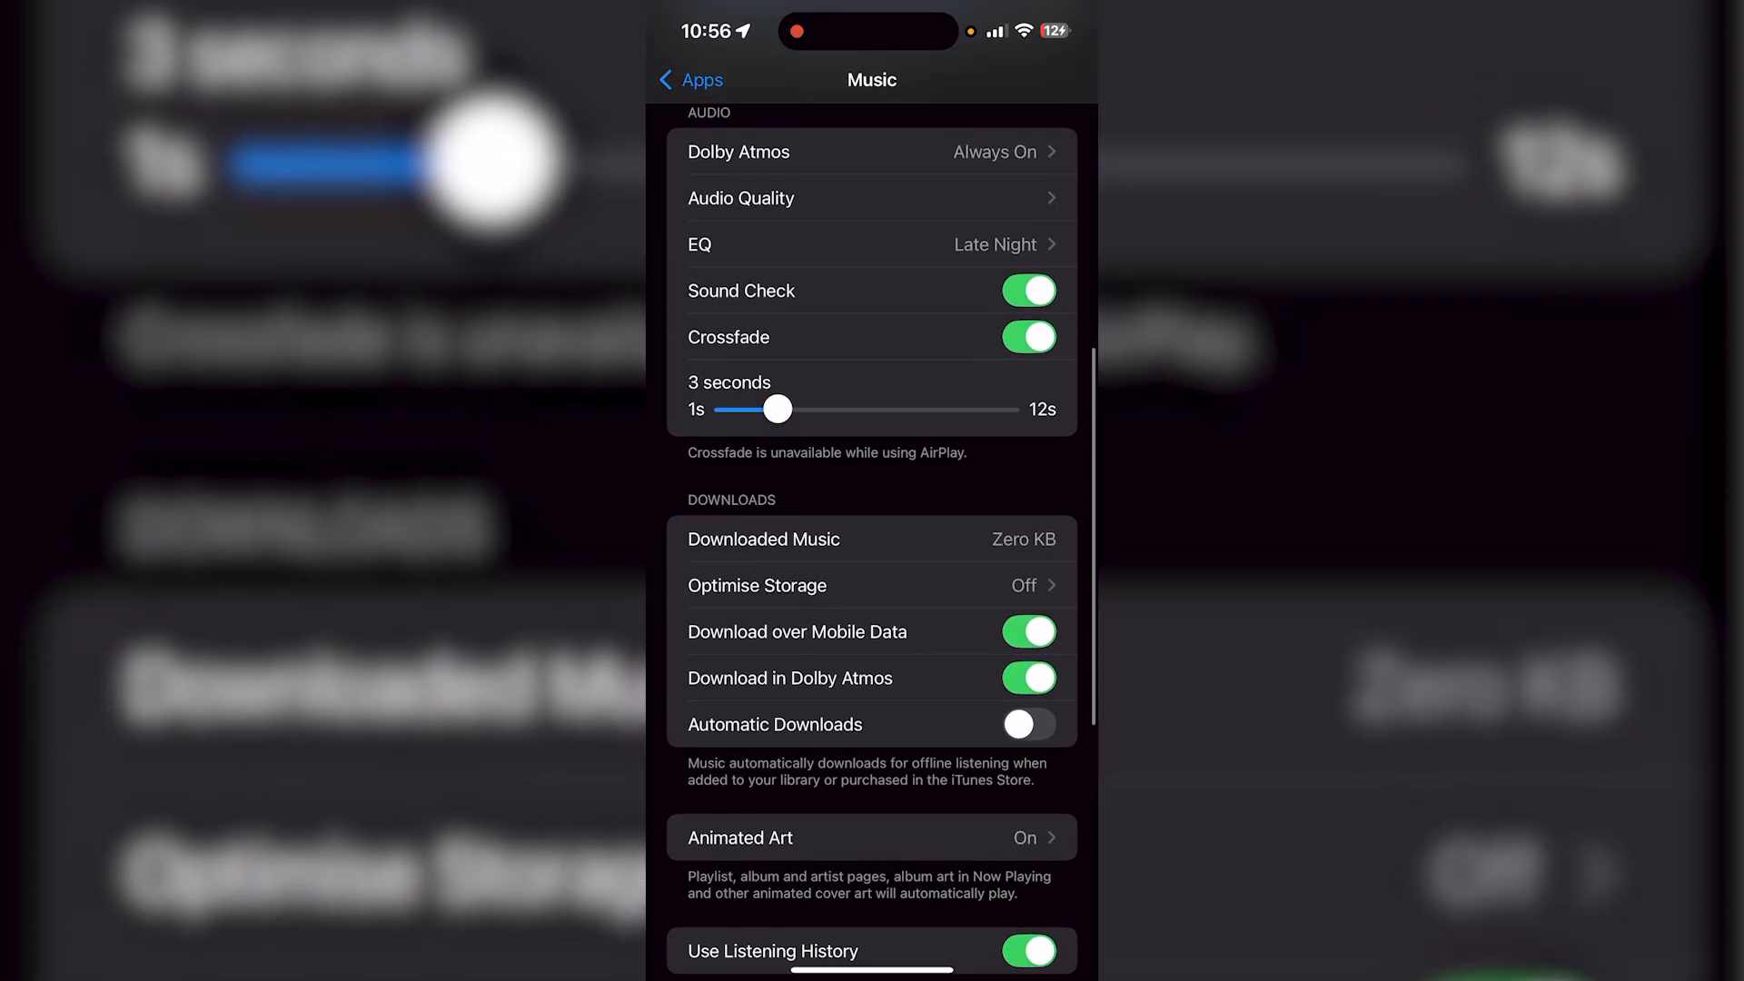
scroll("down", 3)
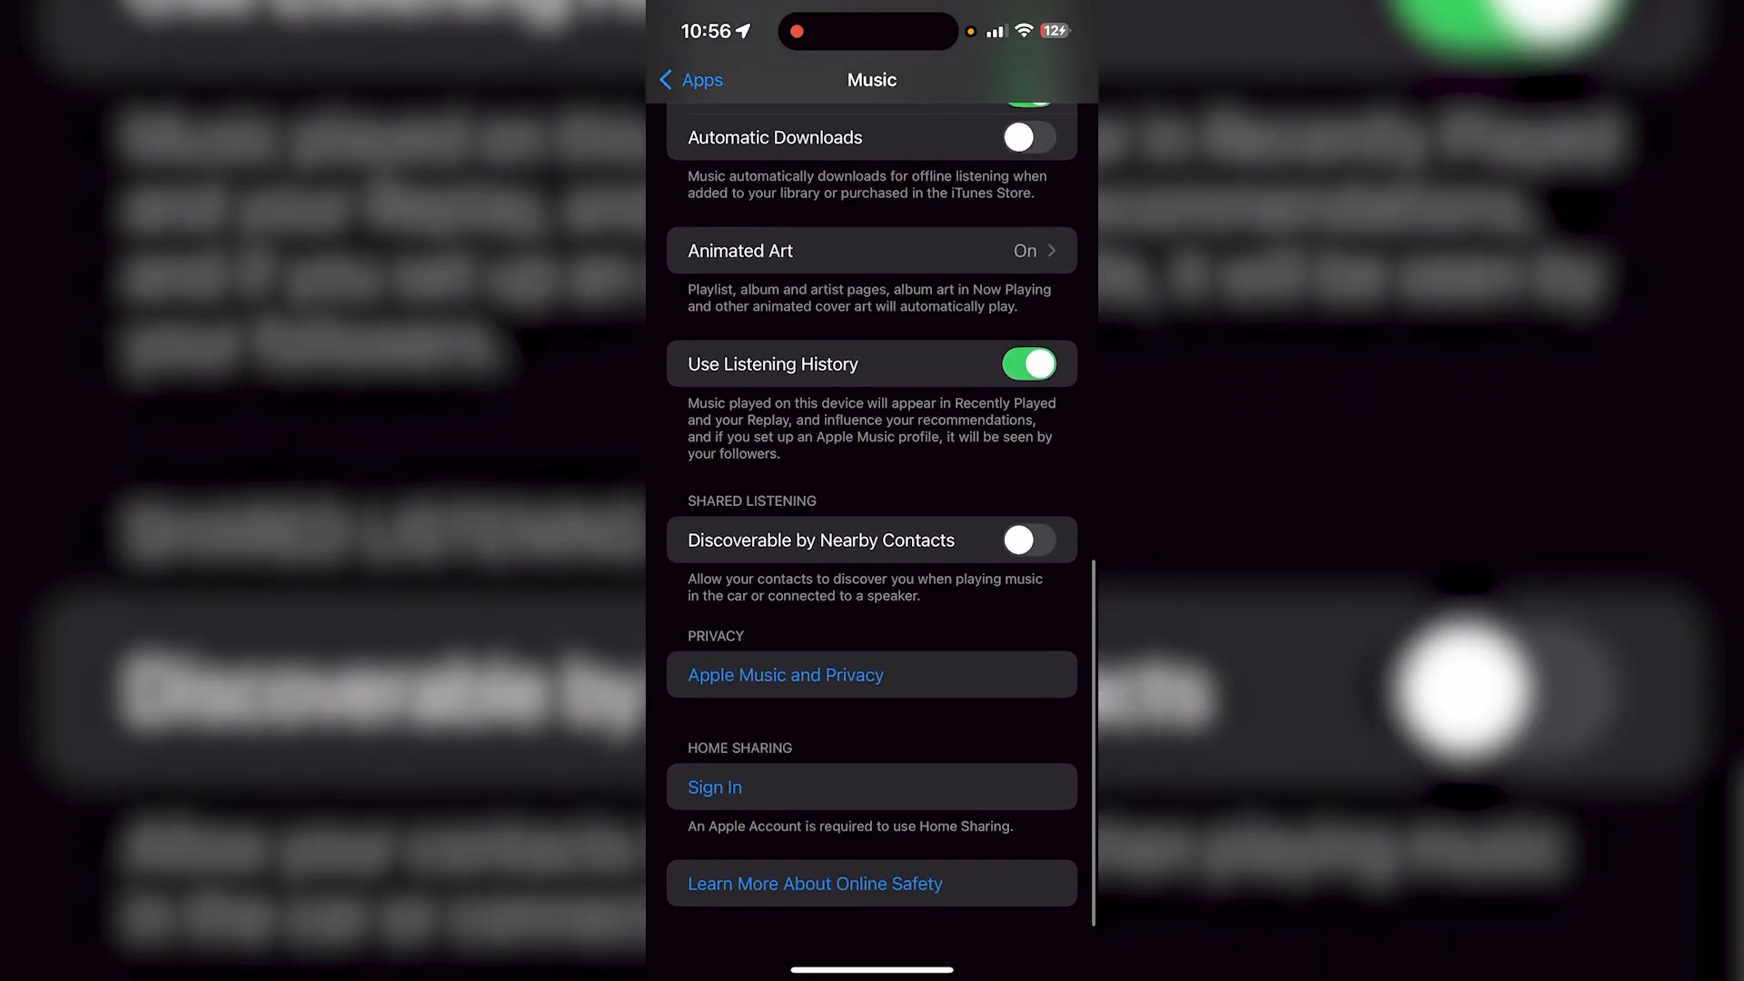